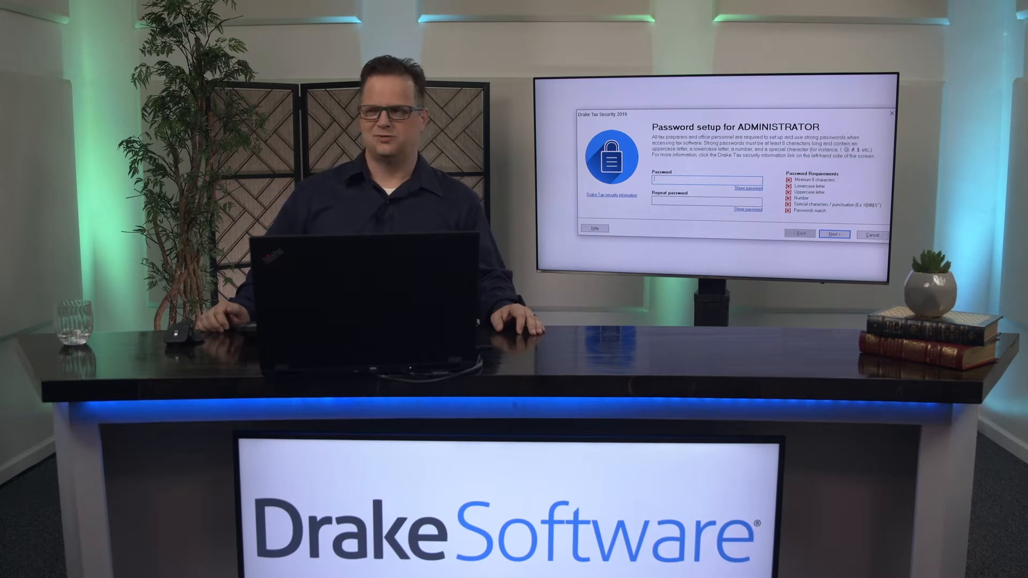
Enter and confirm the ADMIN password, then continue to the security question.
text(a)
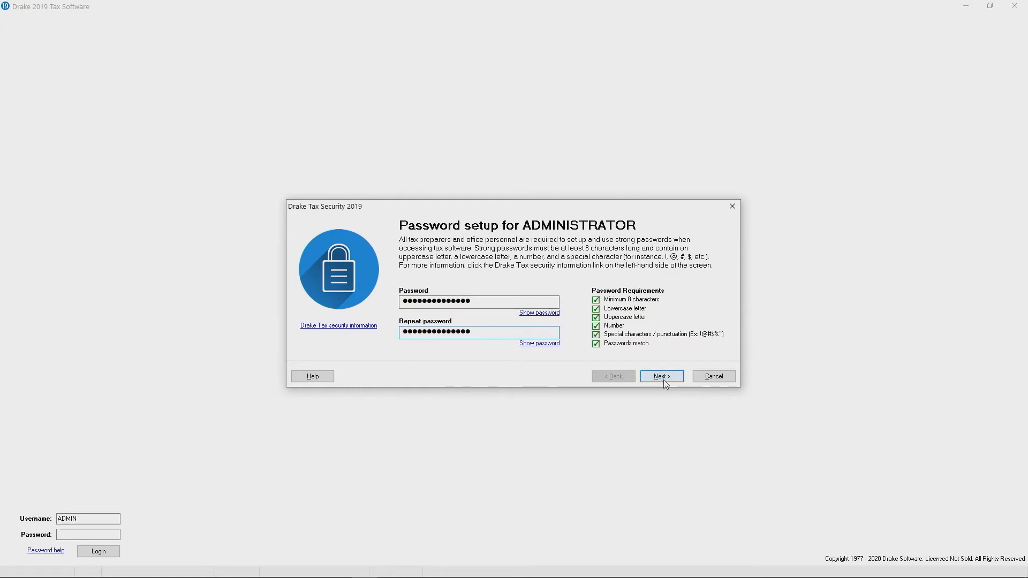
click(661, 376)
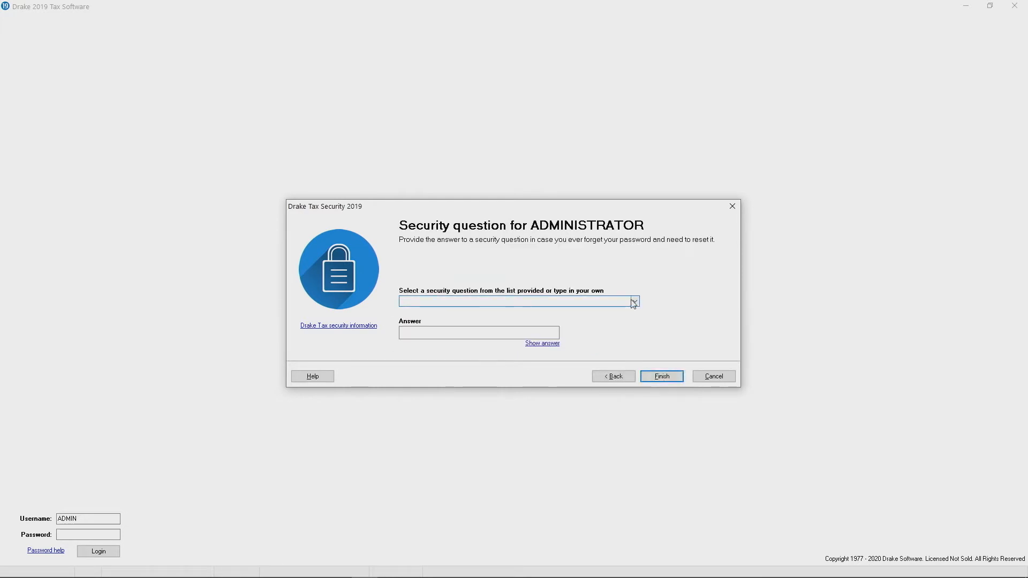
click(633, 302)
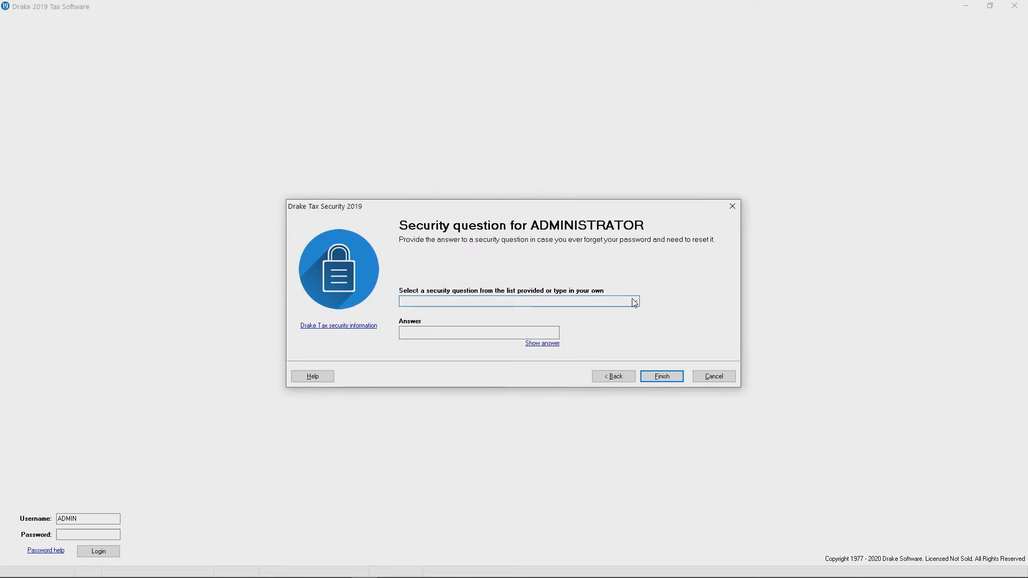
click(633, 301)
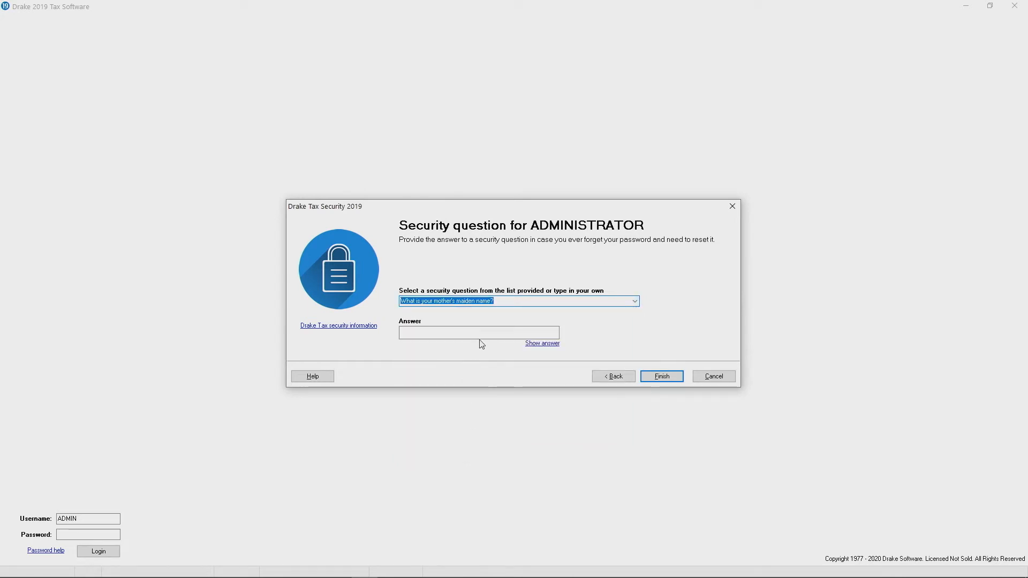
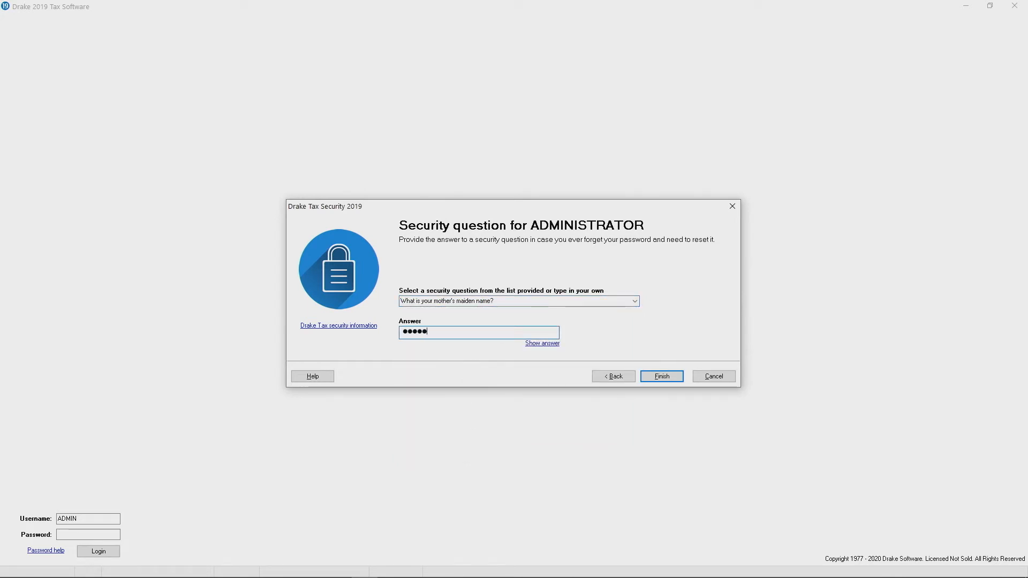
click(661, 376)
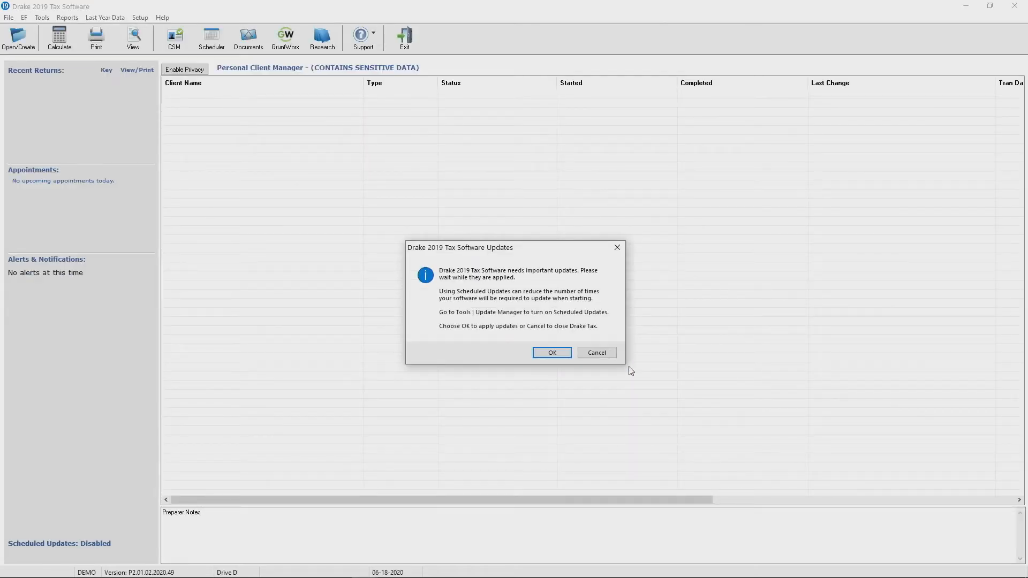
mouse_move(617, 369)
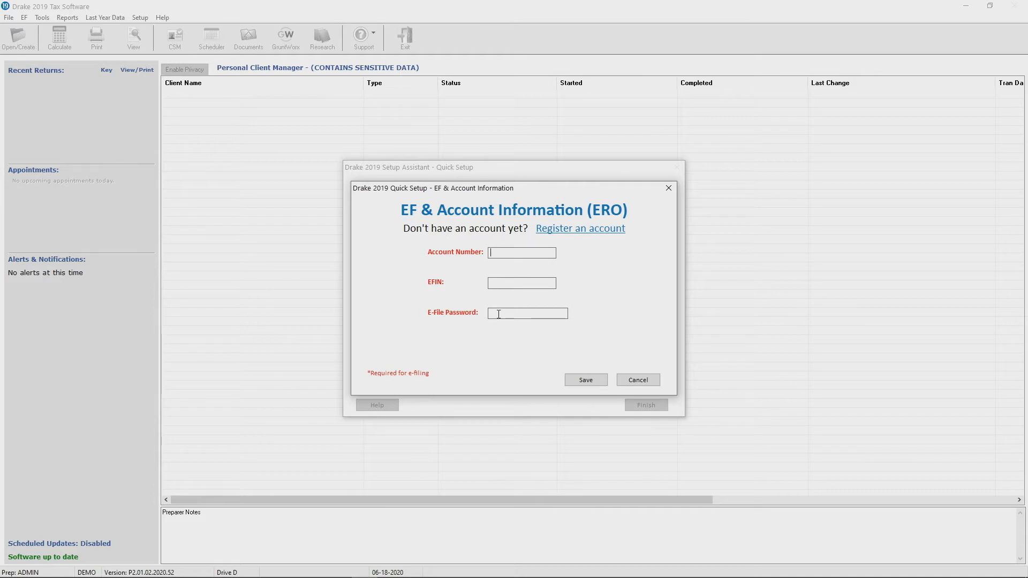
mouse_move(472, 325)
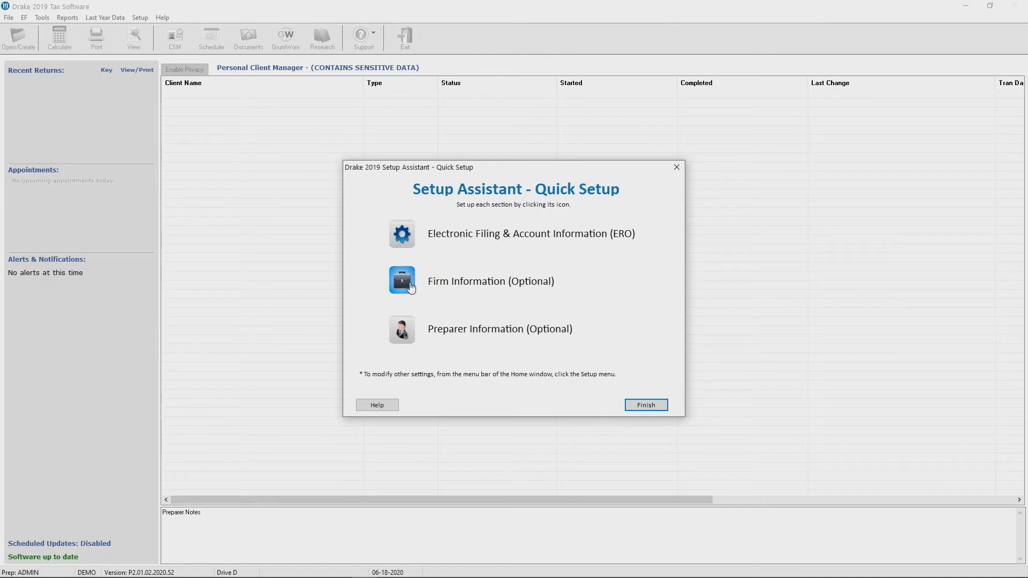
click(402, 281)
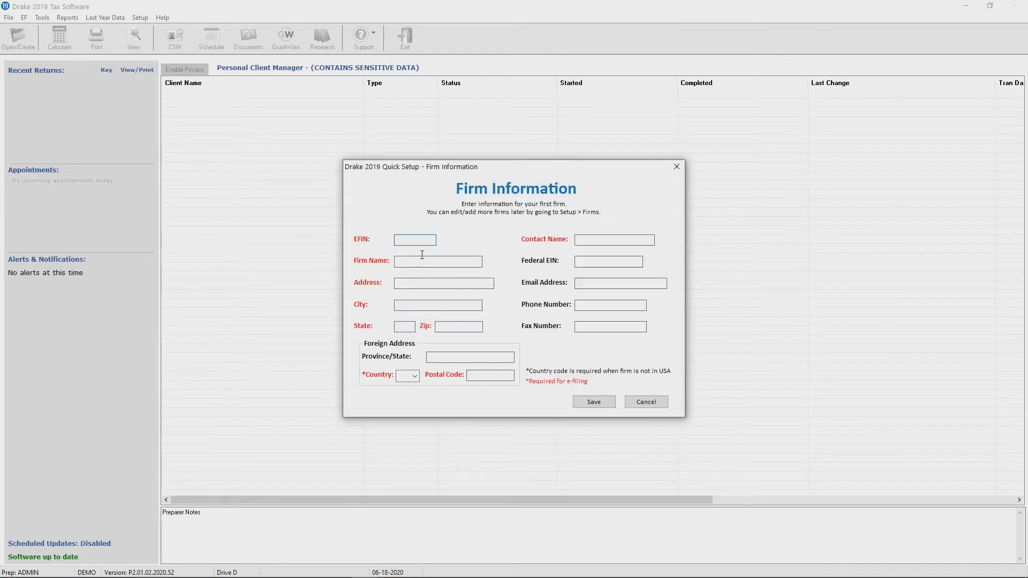
text(77)
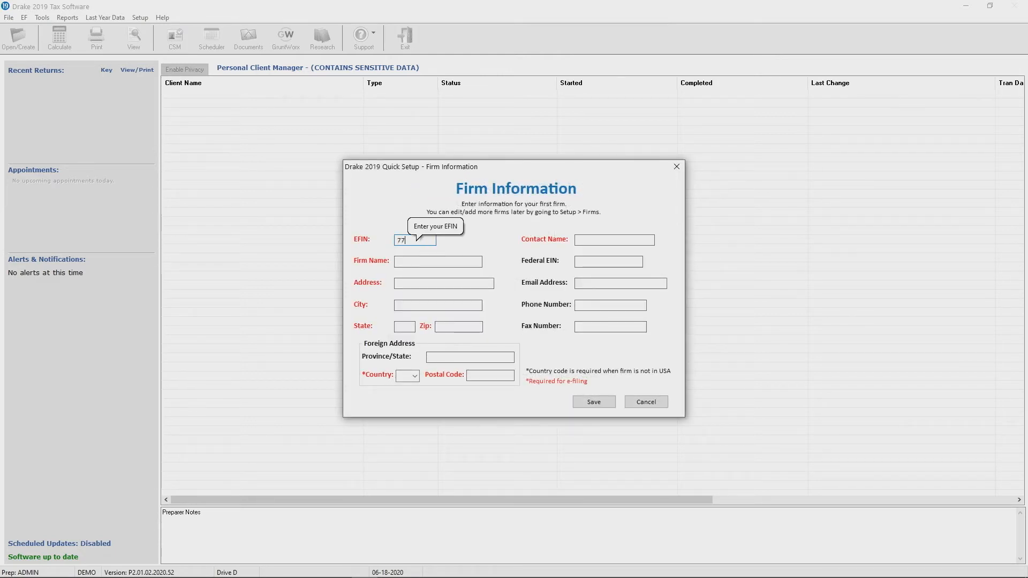
text(7777)
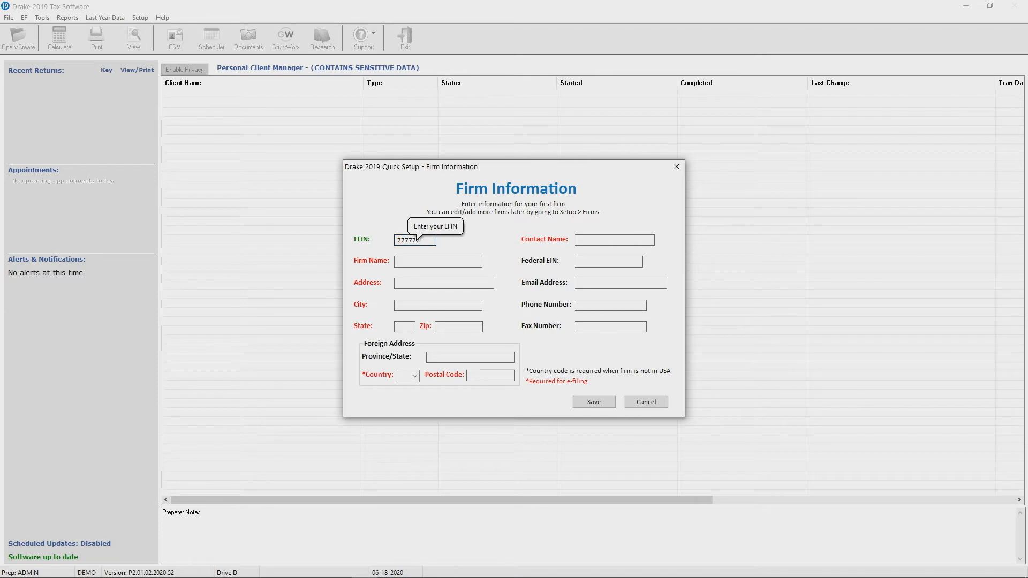
text(Drake Software)
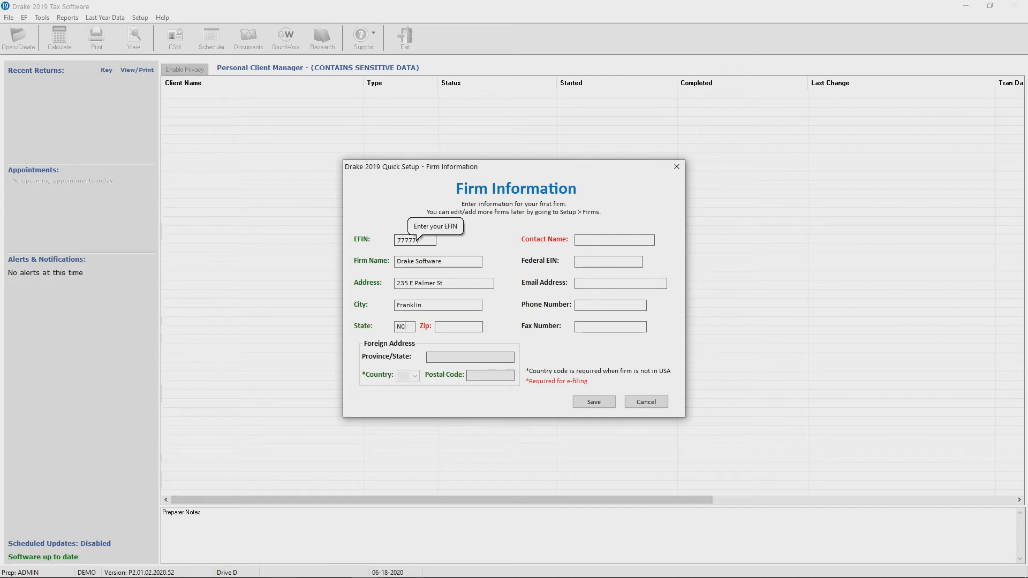
text(28734)
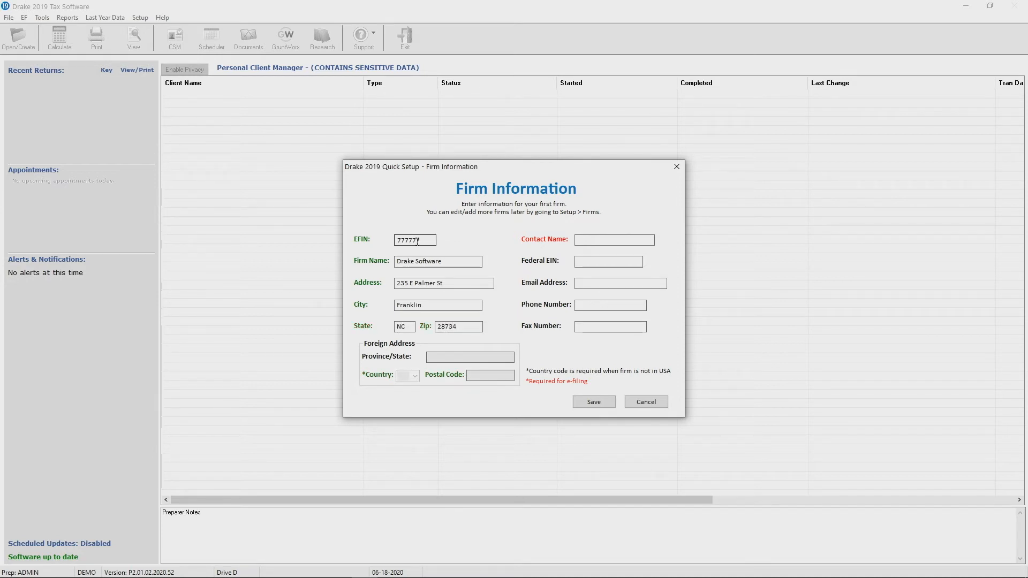
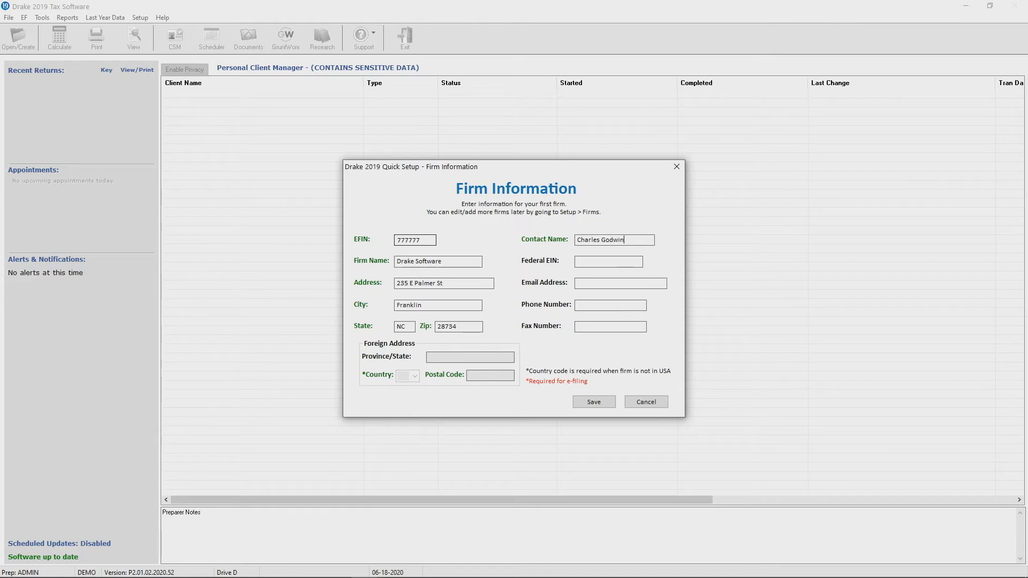
click(620, 283)
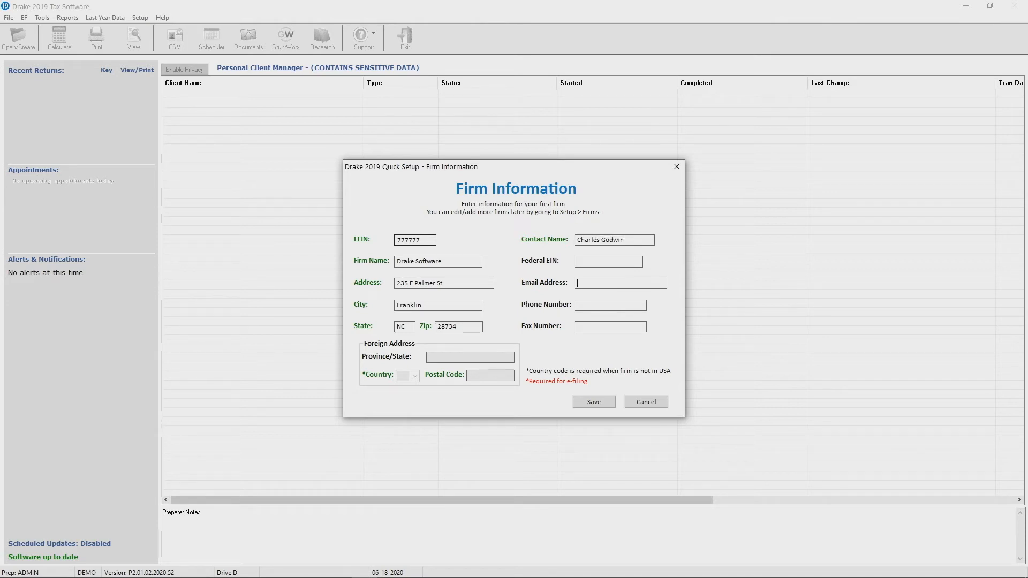
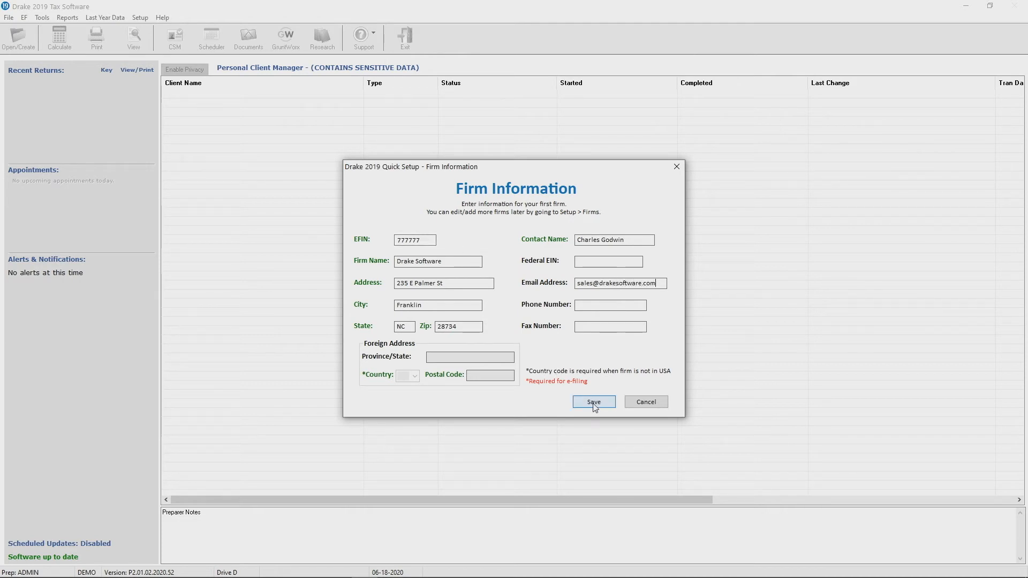
click(593, 402)
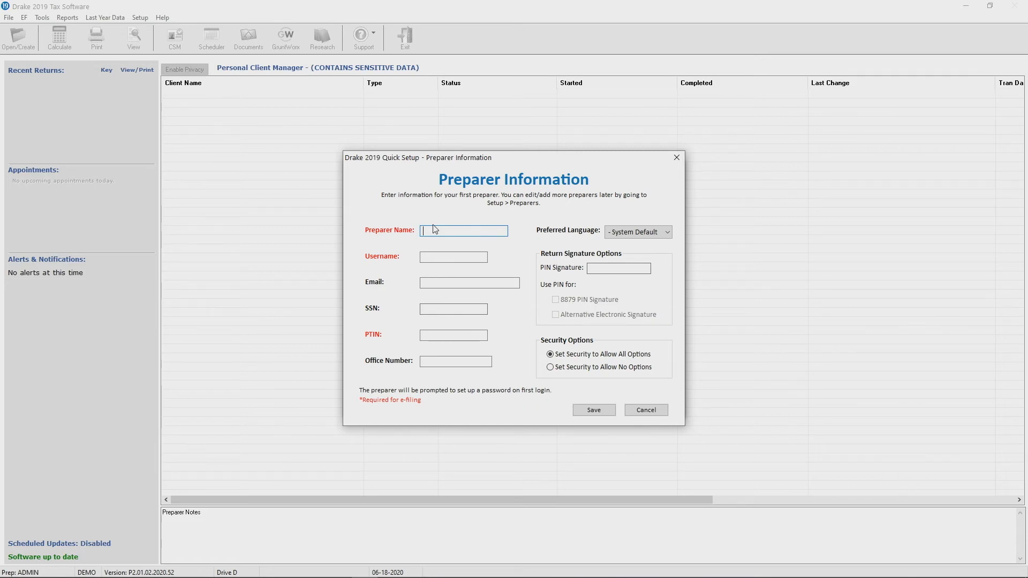
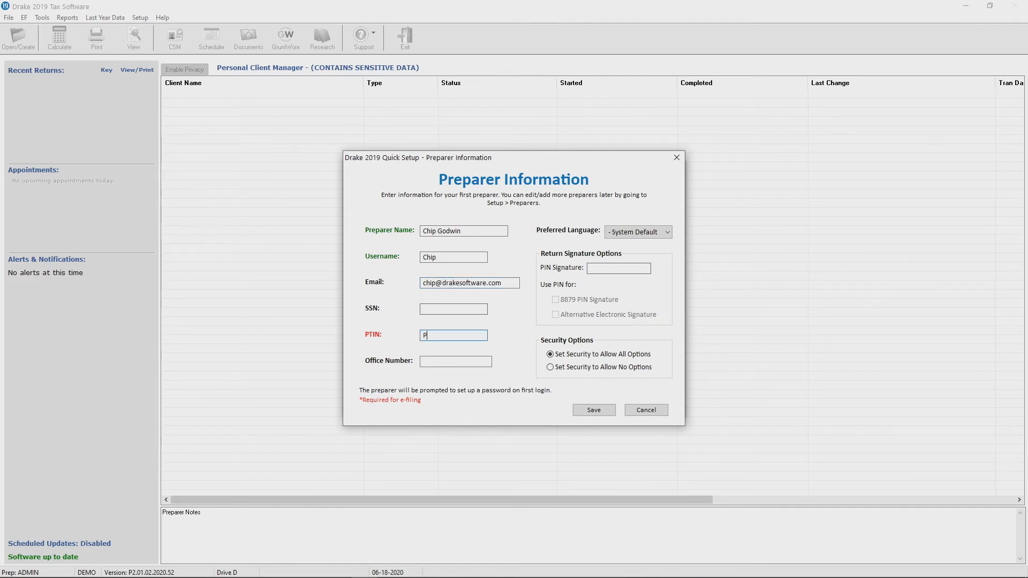
text(90000000)
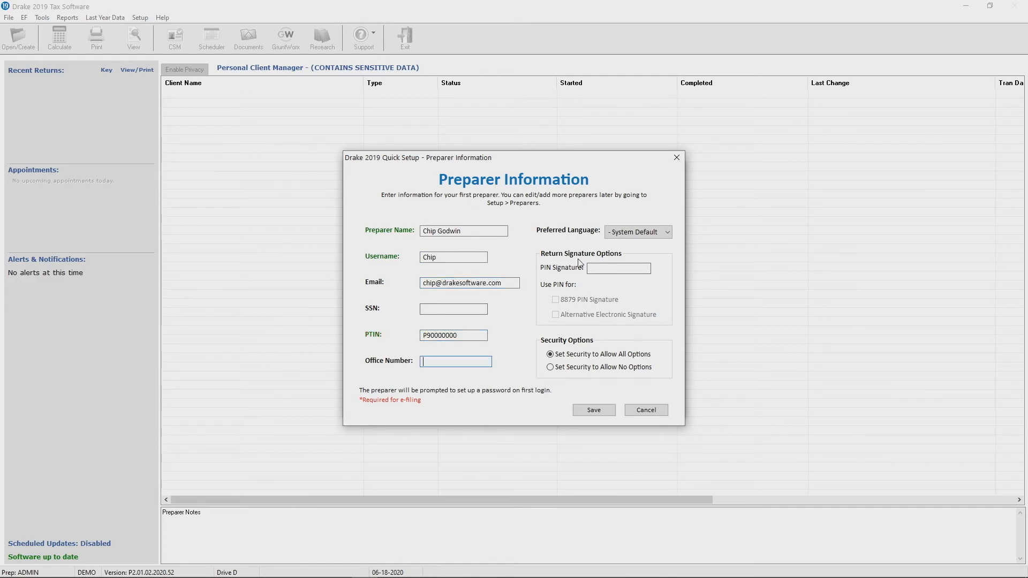
text(12345)
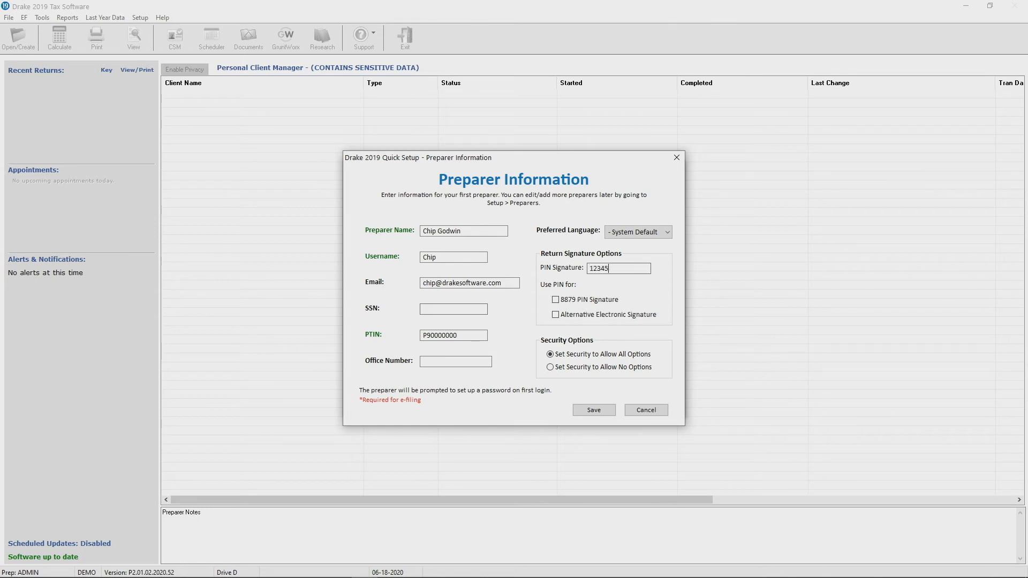
mouse_move(527, 388)
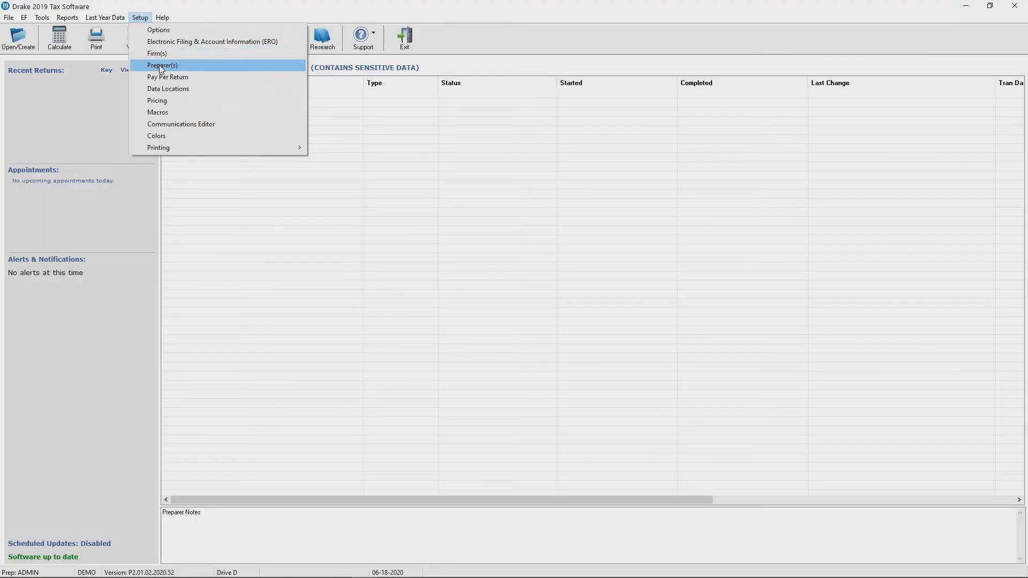
click(162, 65)
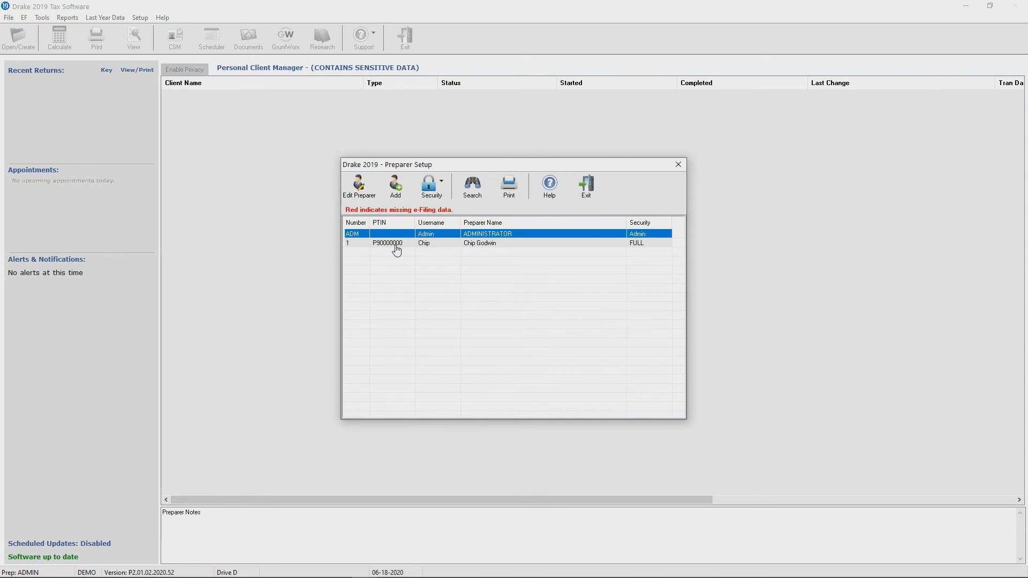
mouse_move(360, 241)
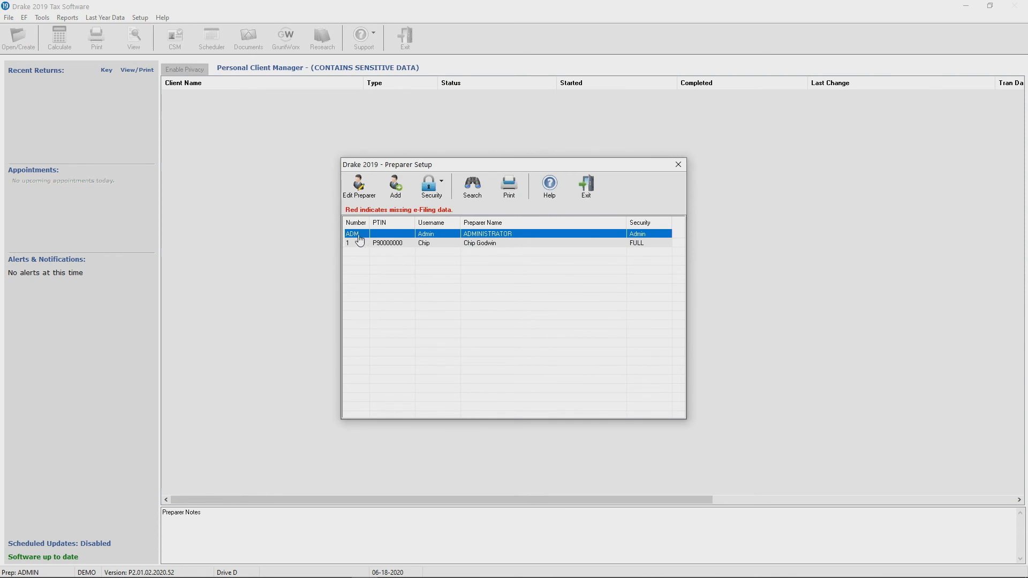
mouse_move(432, 244)
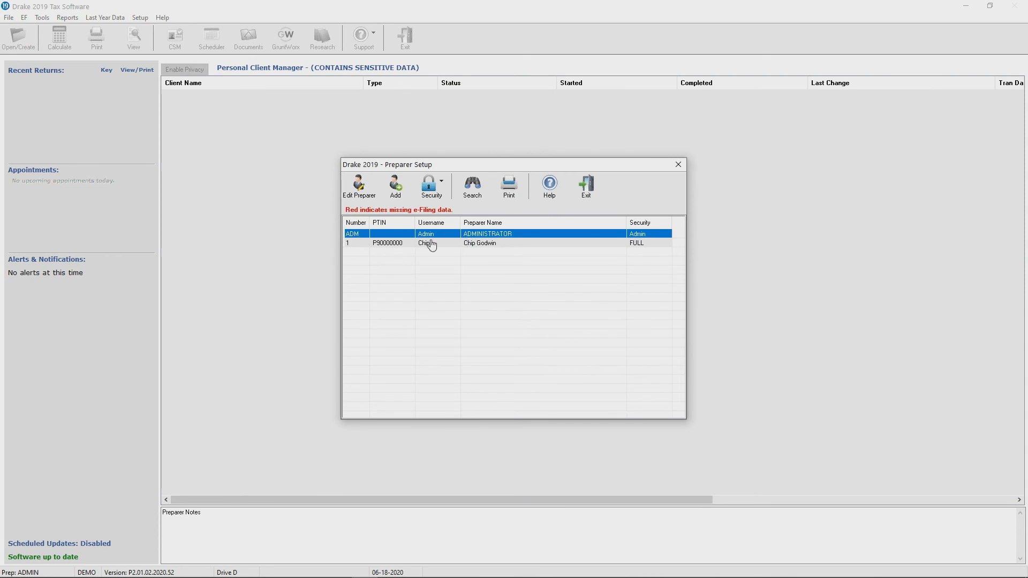
double_click(479, 243)
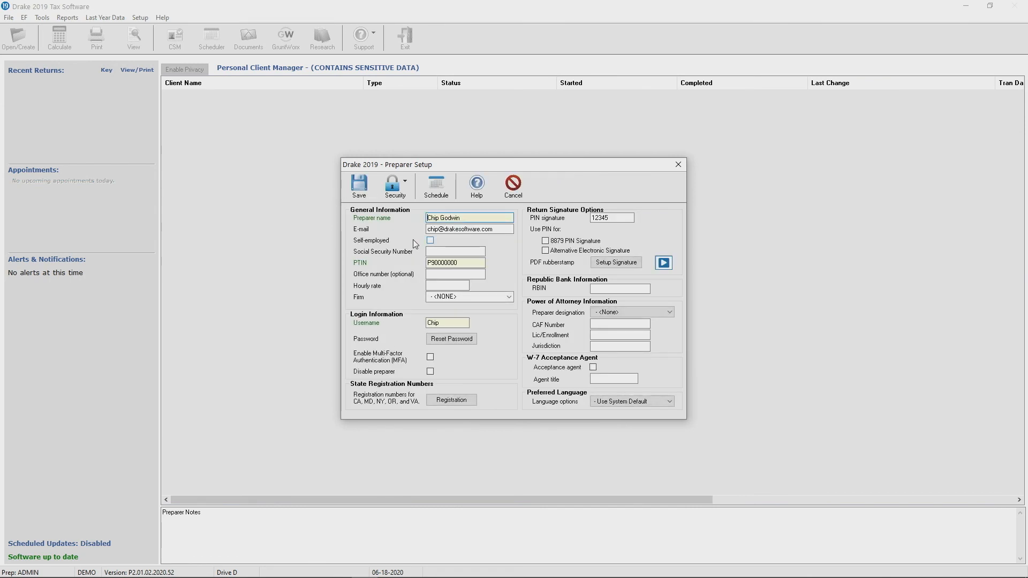
mouse_move(565, 210)
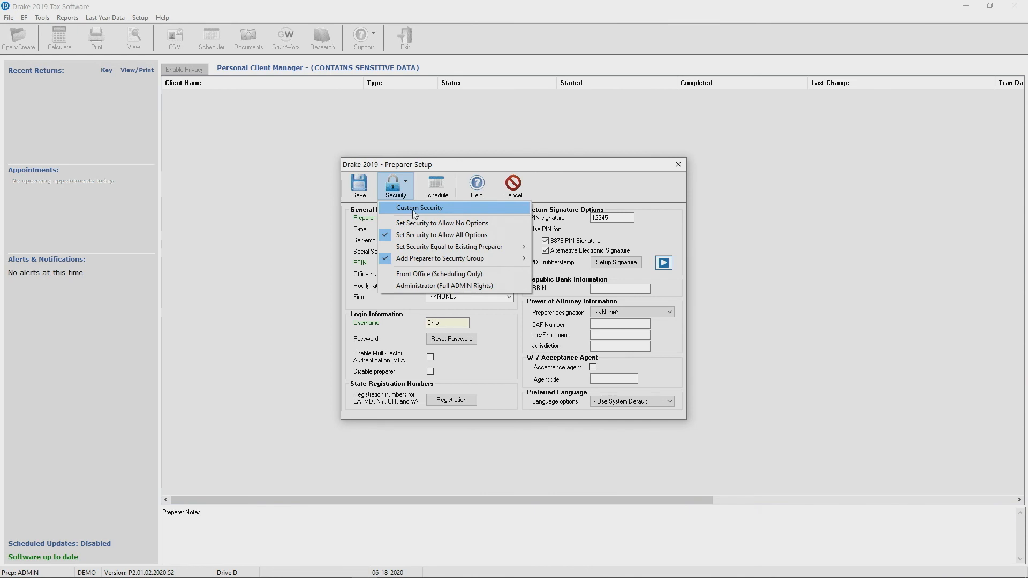
mouse_move(439, 274)
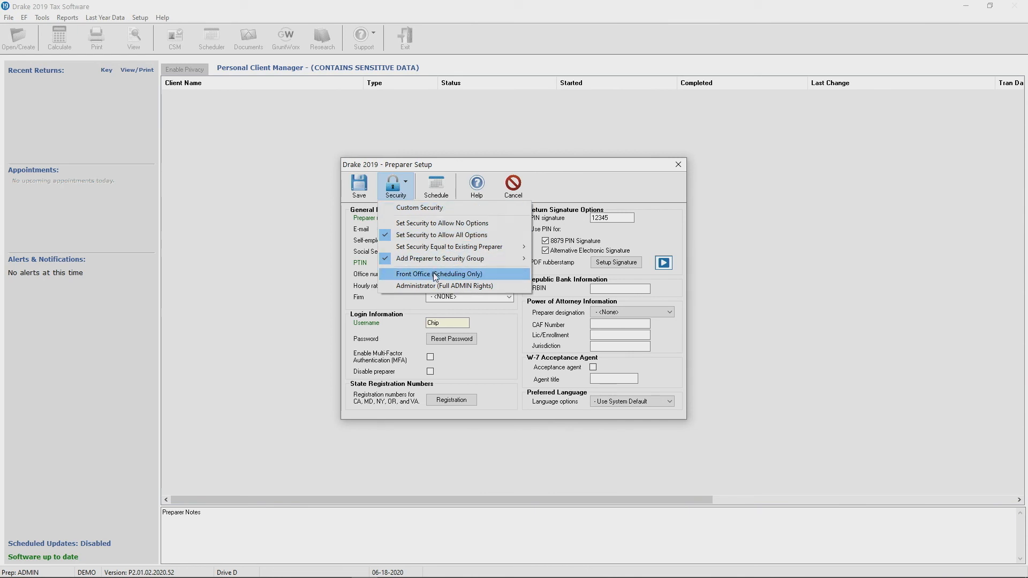
mouse_move(452, 235)
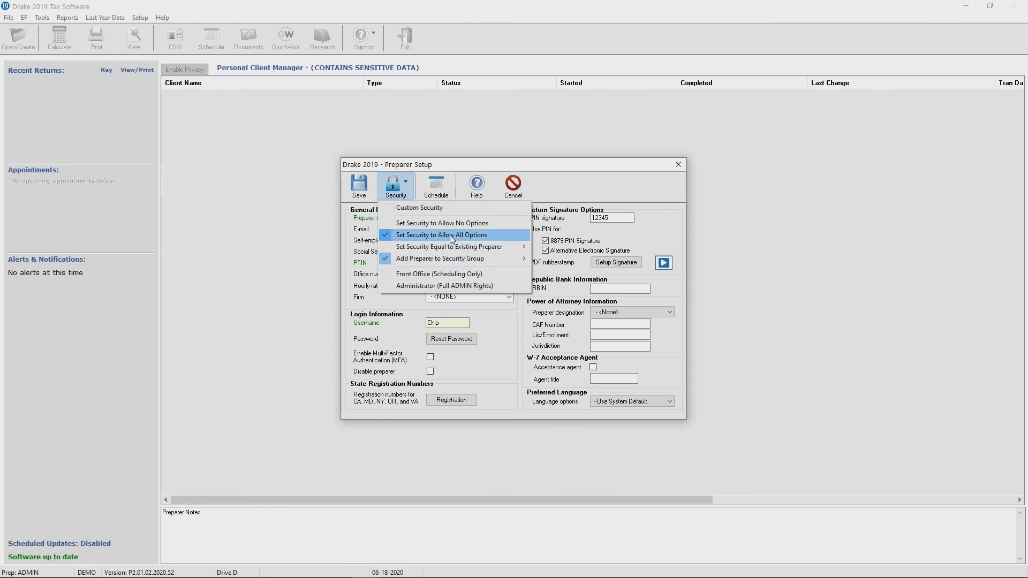